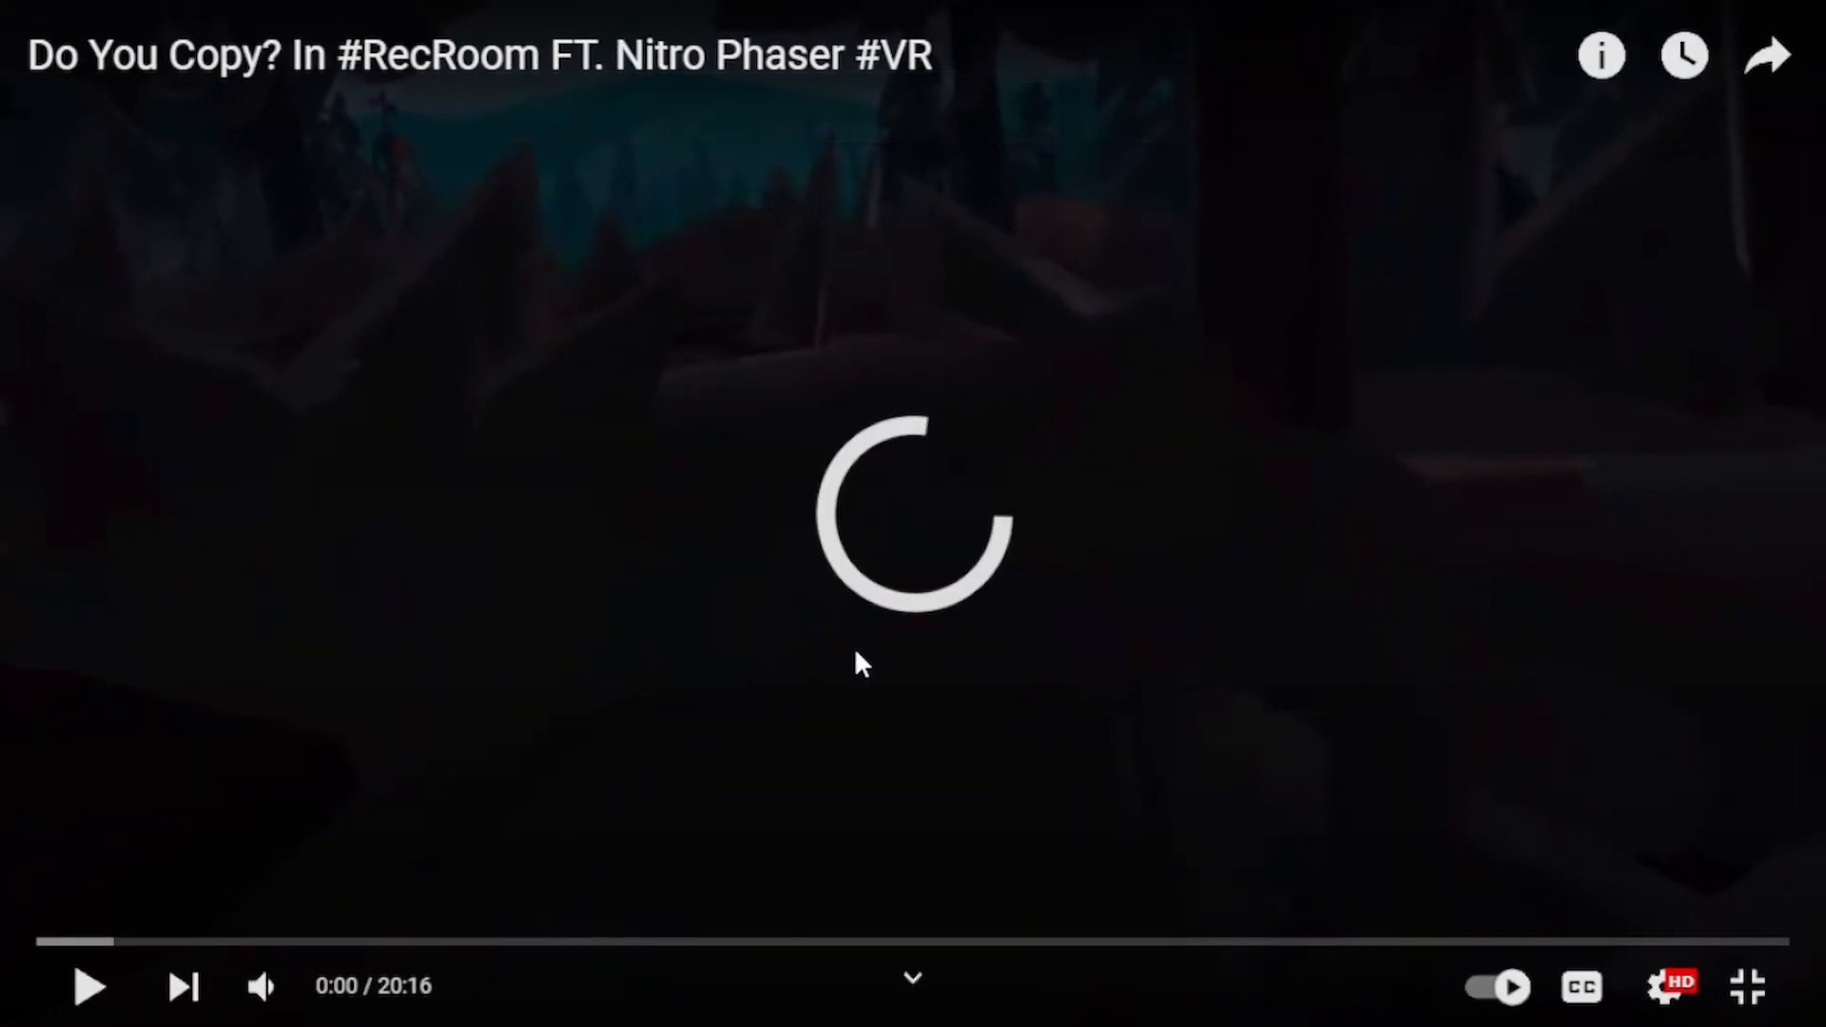
- Play the fullscreen video "Do You Copy? In #RecRoom FT. Nitro Phaser #VR" from 0:00
left_click(88, 985)
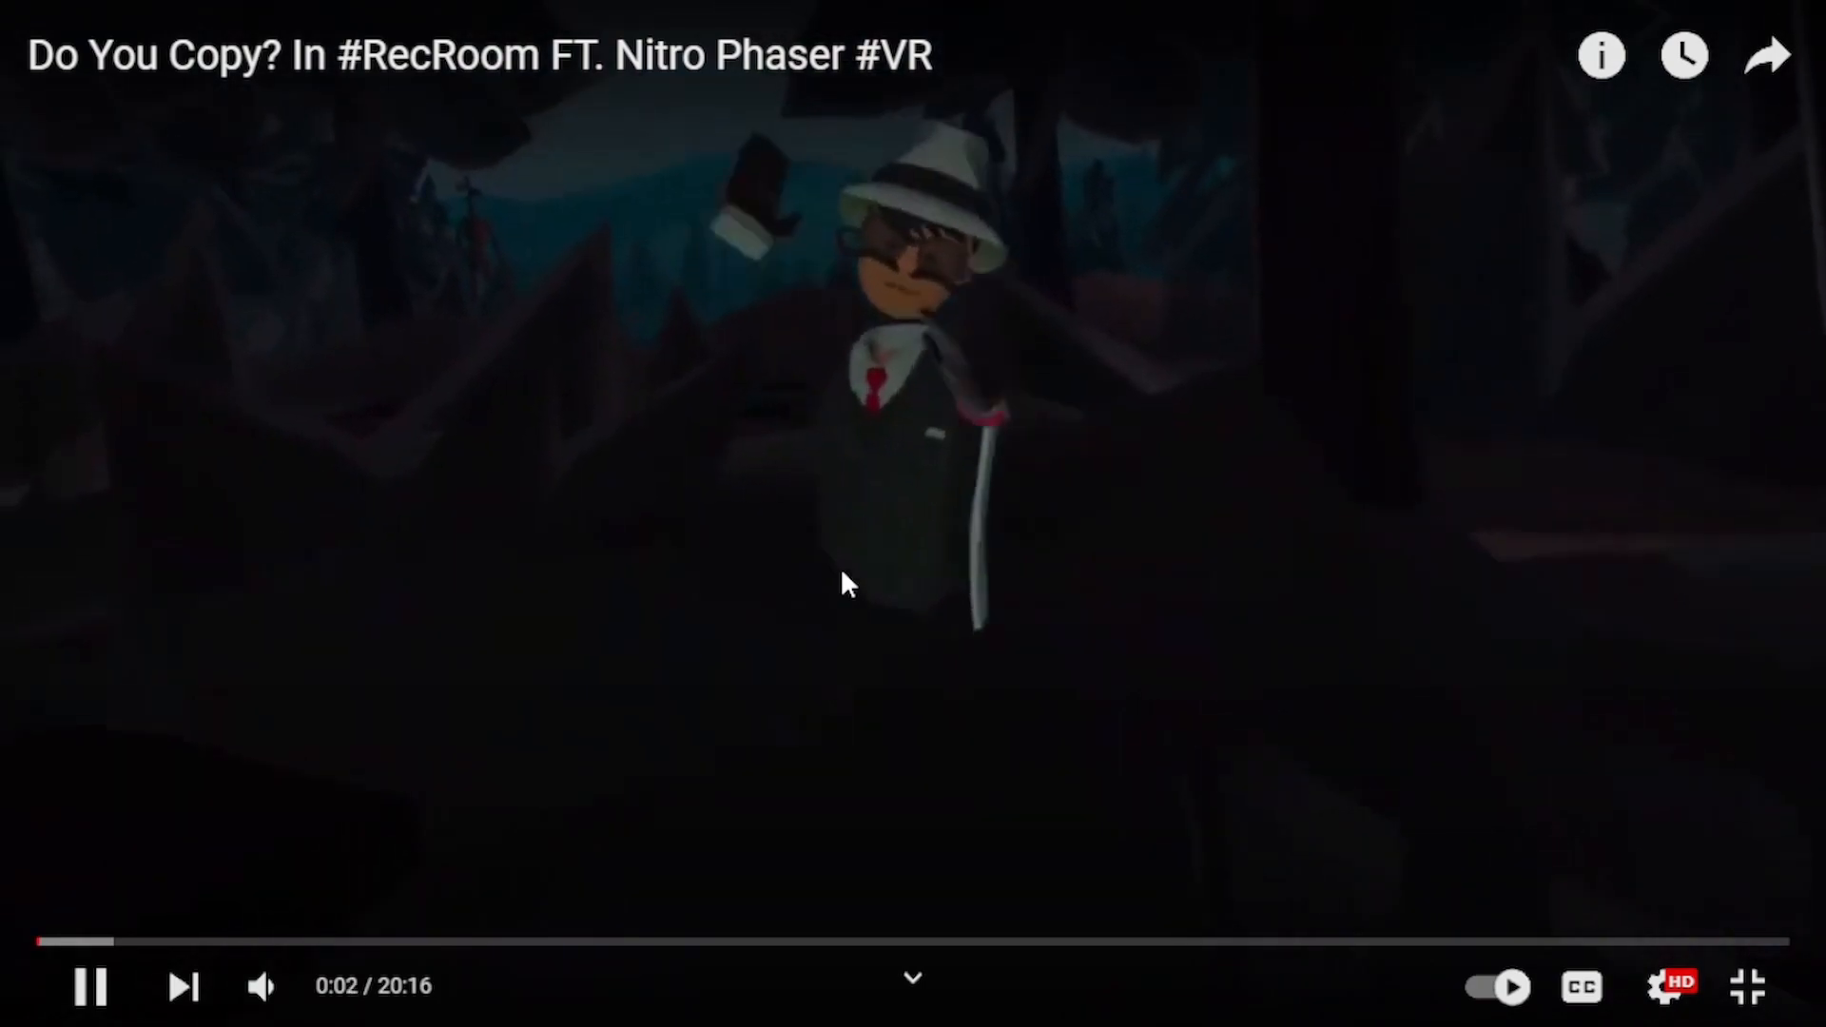